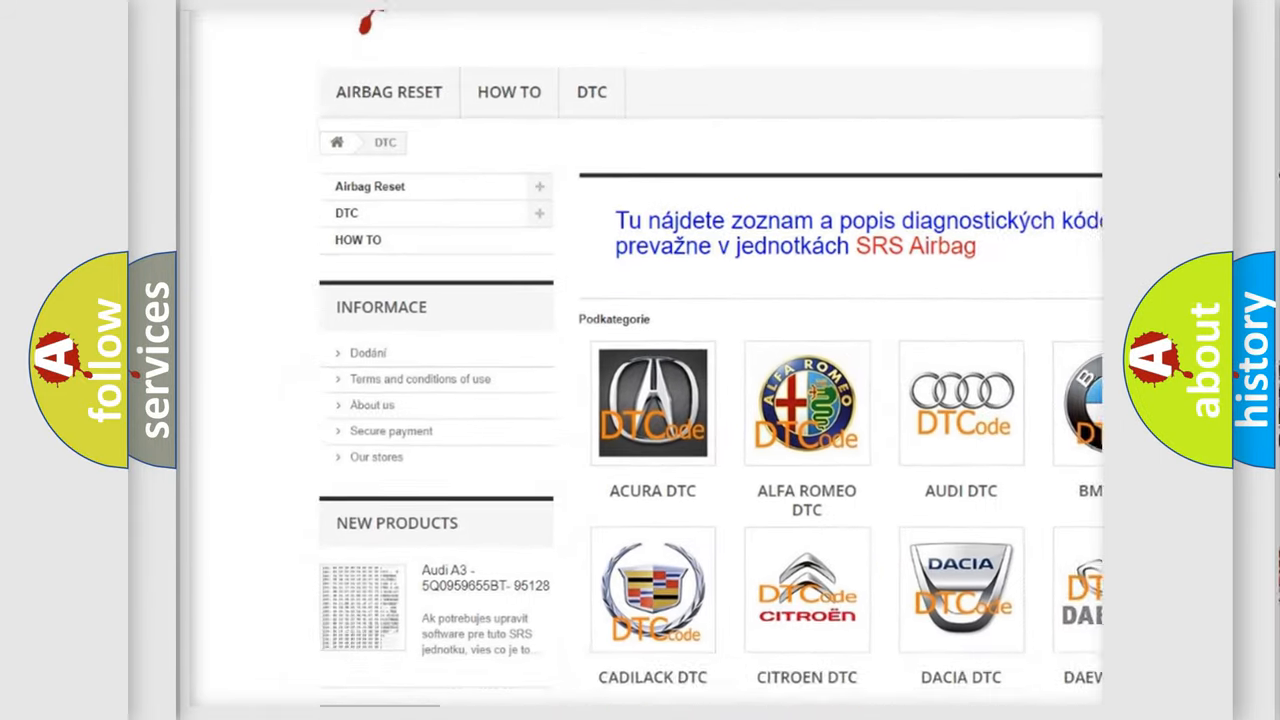
scroll(down, 3)
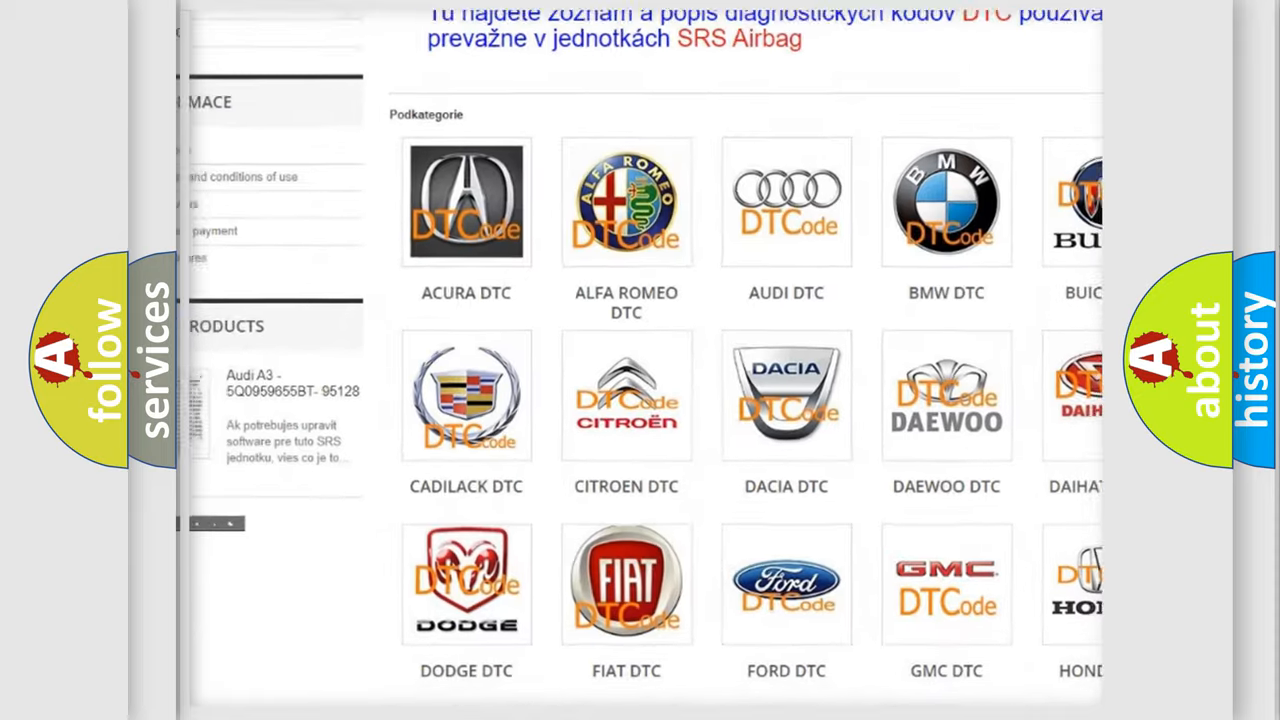
scroll(down, 3)
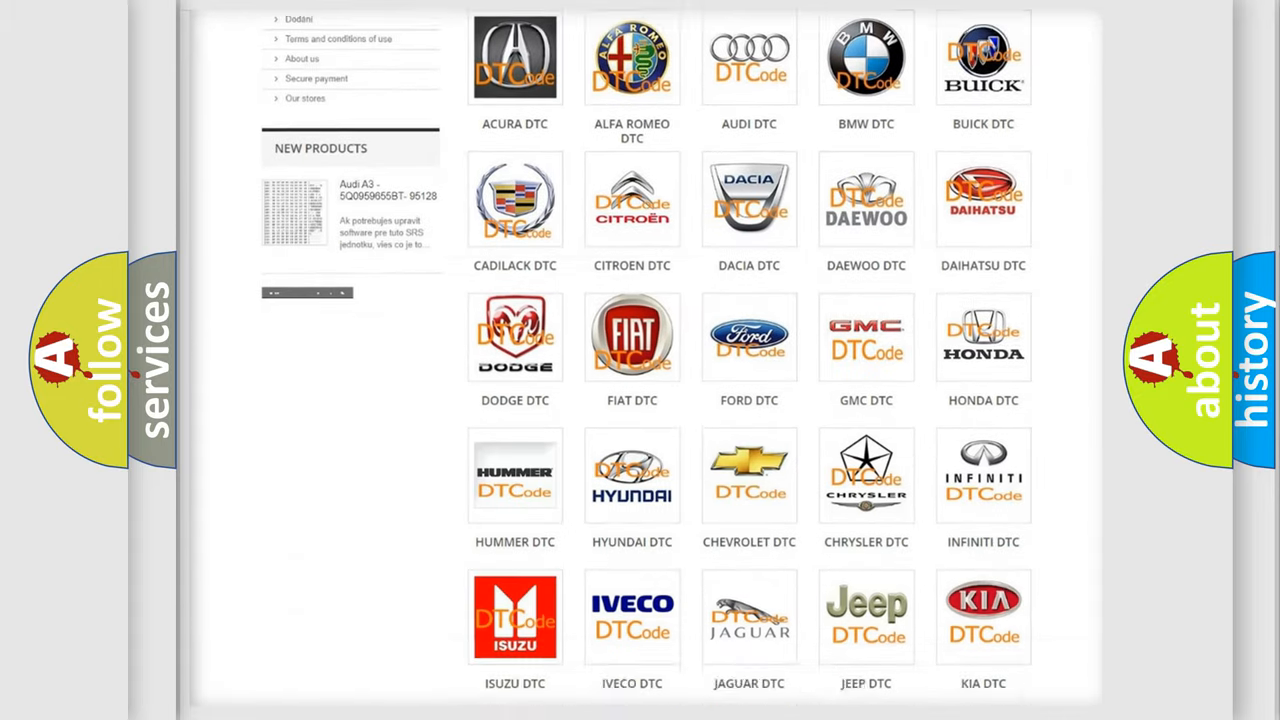
scroll(down, 3)
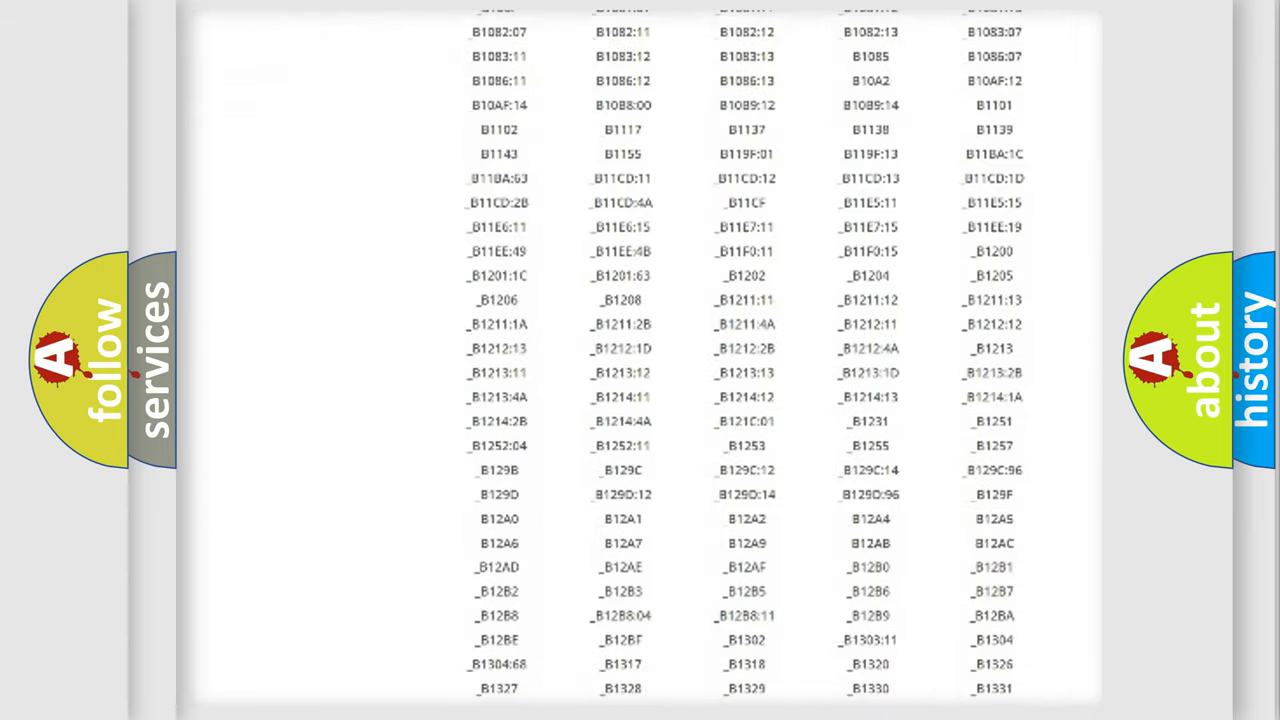
scroll(down, 3)
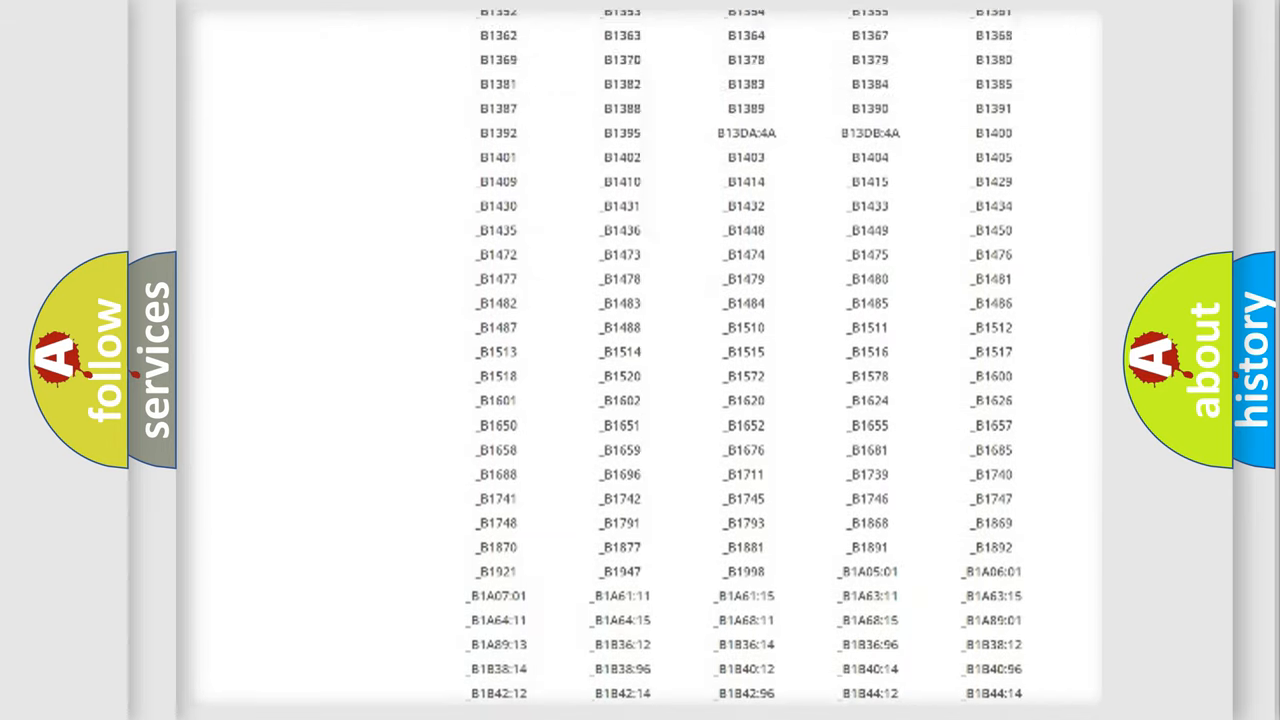
scroll(up, 3)
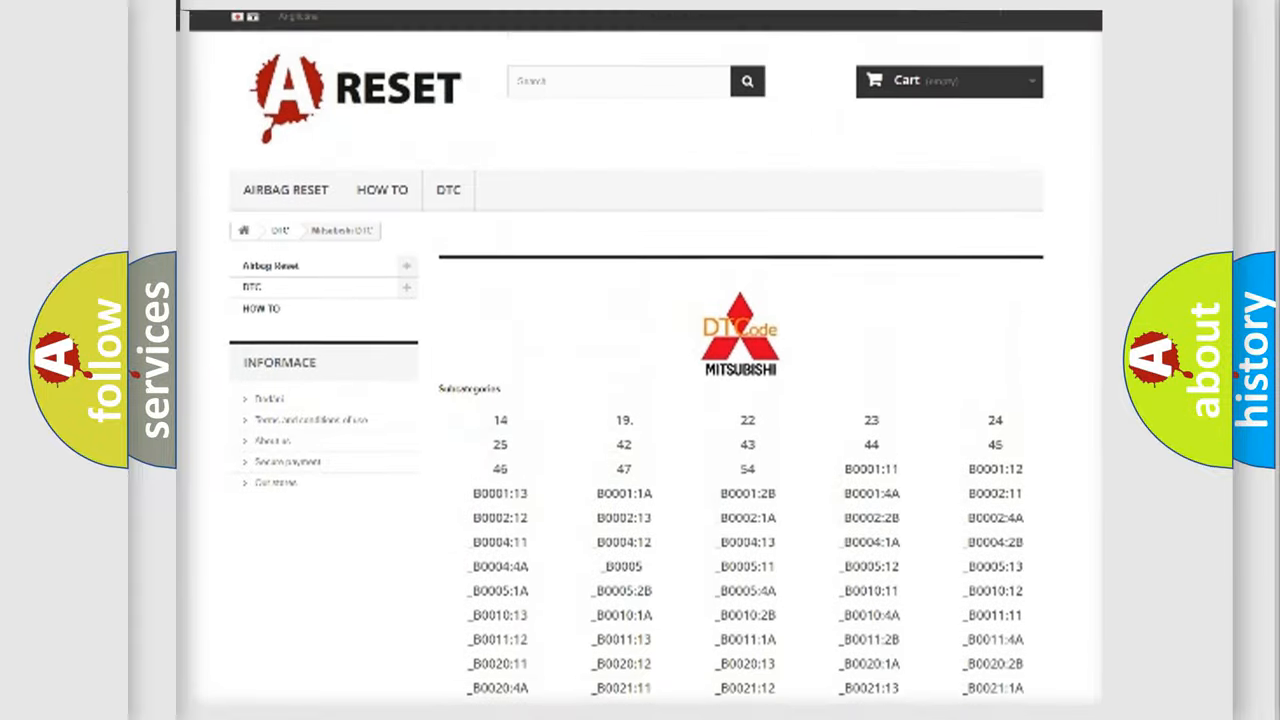